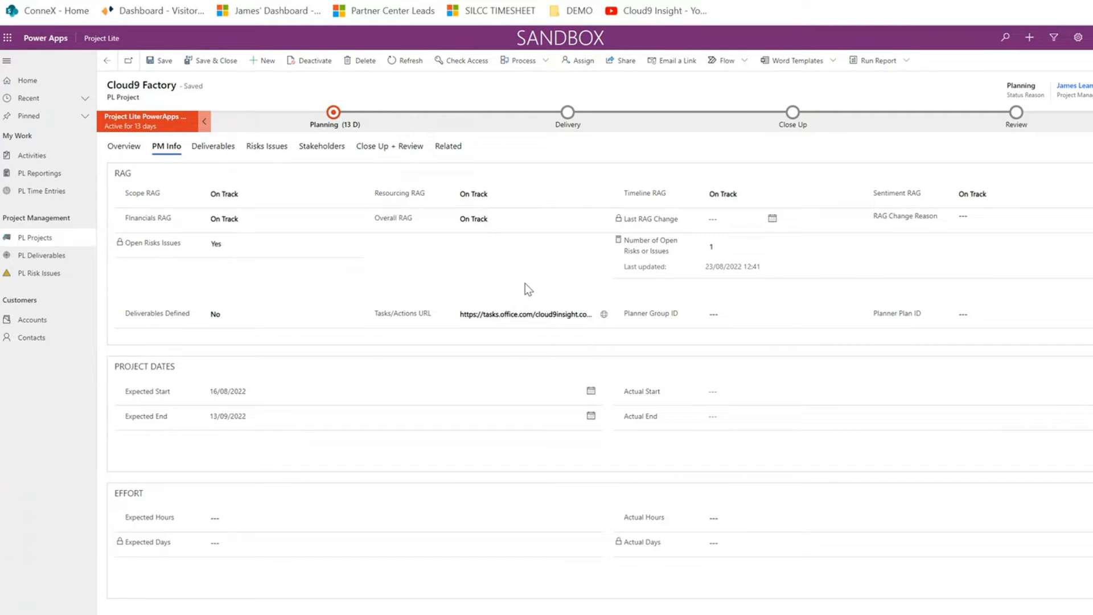
{"action": "mouse_move", "coordinate": [478, 271]}
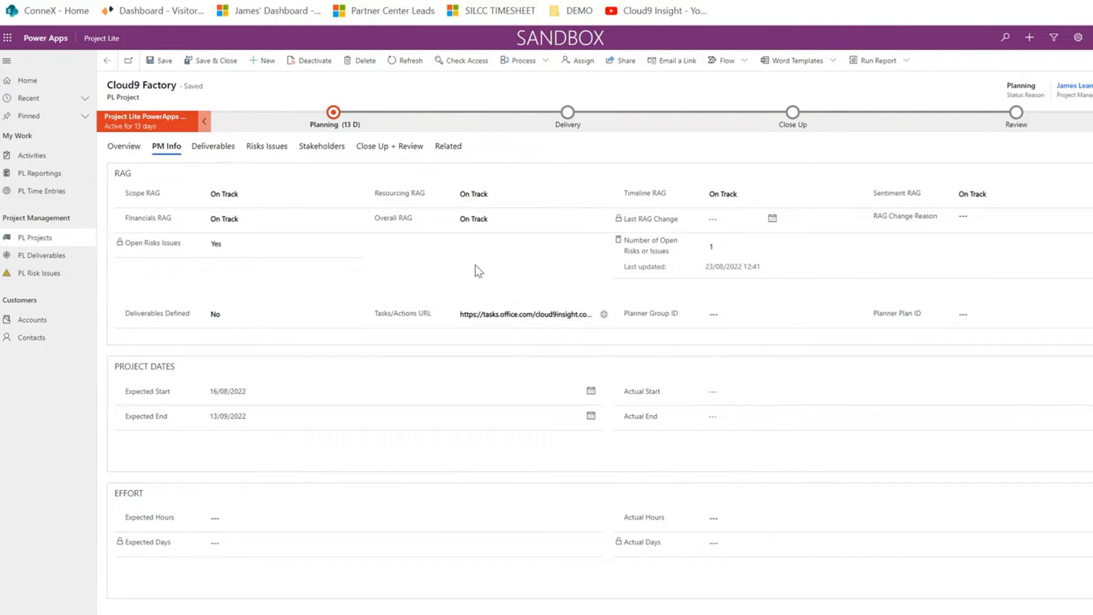
{"action": "mouse_move", "coordinate": [440, 331]}
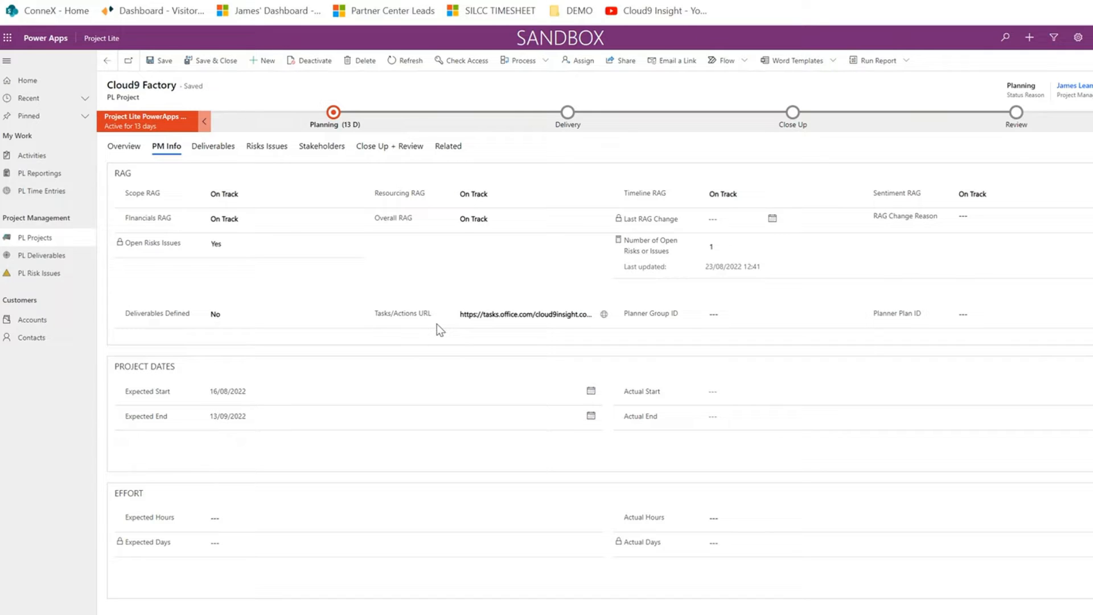
{"action": "mouse_move", "coordinate": [524, 331]}
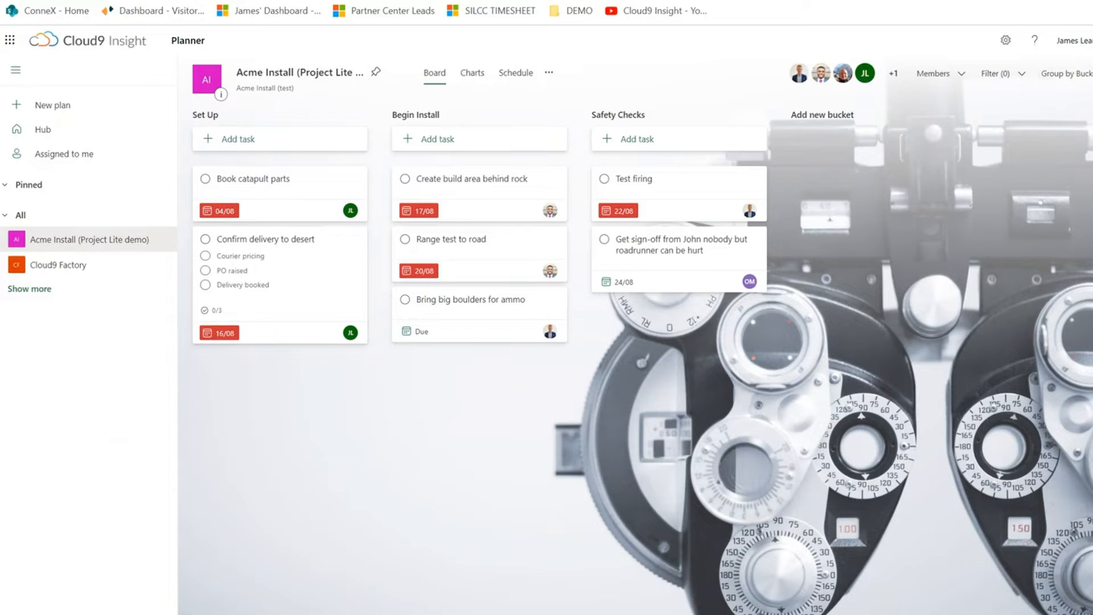
{"action": "mouse_move", "coordinate": [356, 36]}
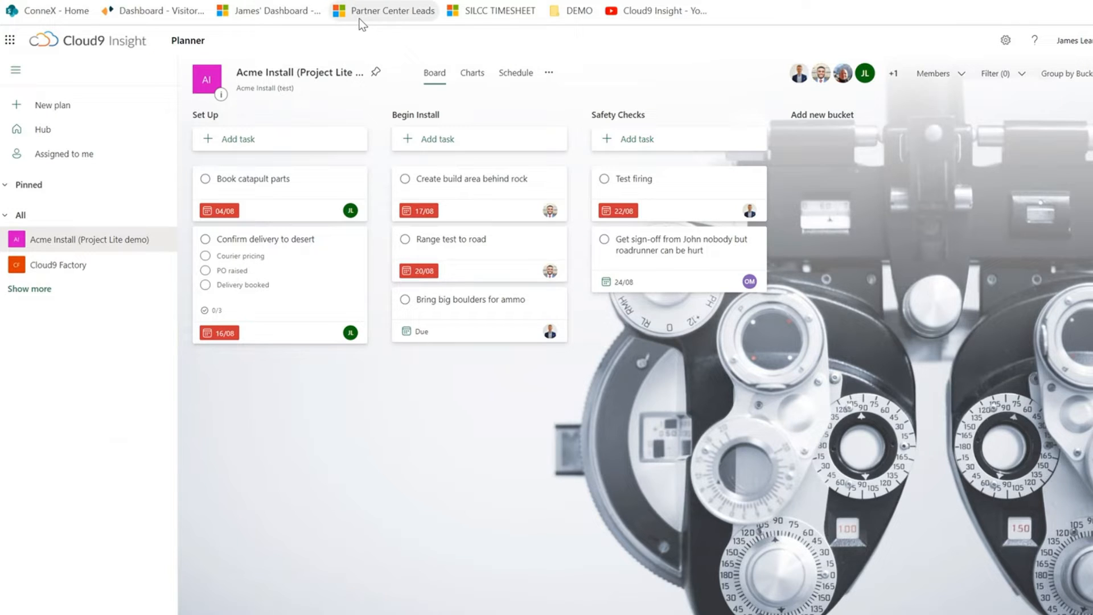
{"action": "mouse_move", "coordinate": [351, 30]}
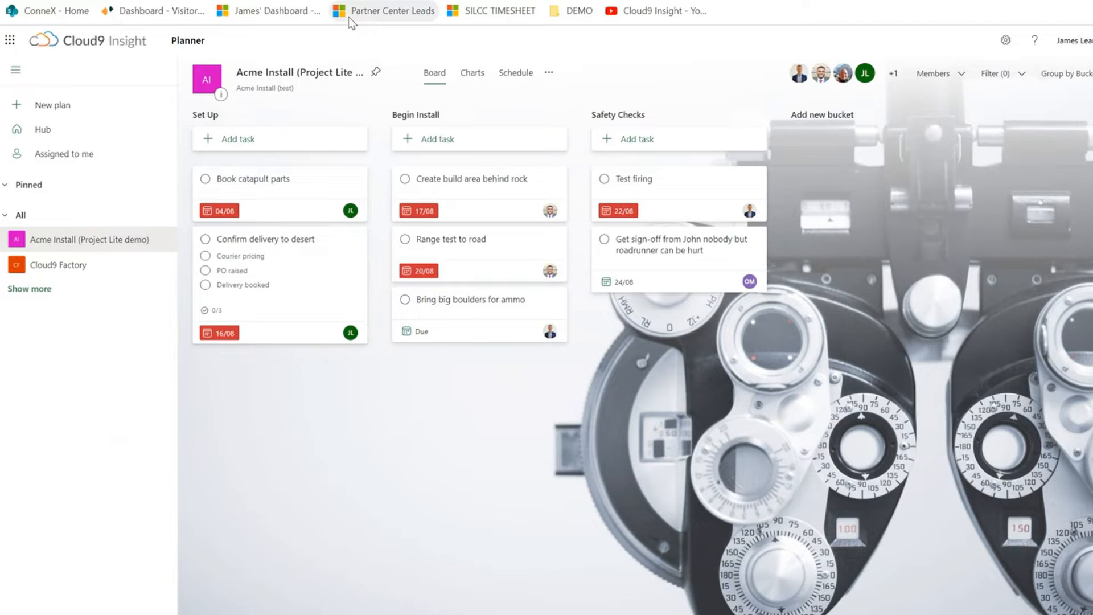
{"action": "mouse_move", "coordinate": [323, 255]}
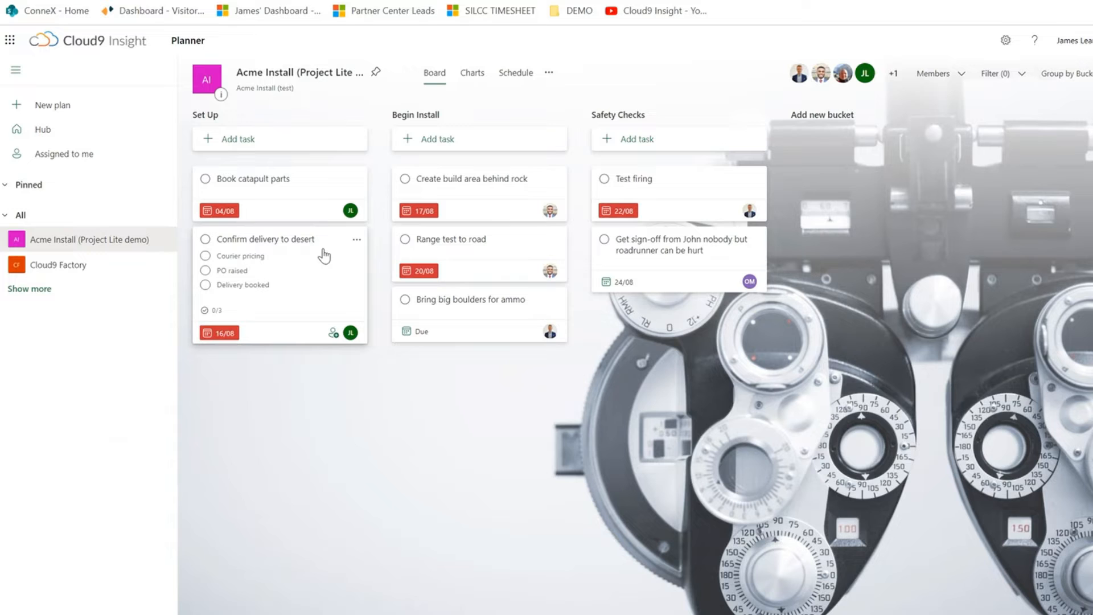
{"action": "mouse_move", "coordinate": [346, 283]}
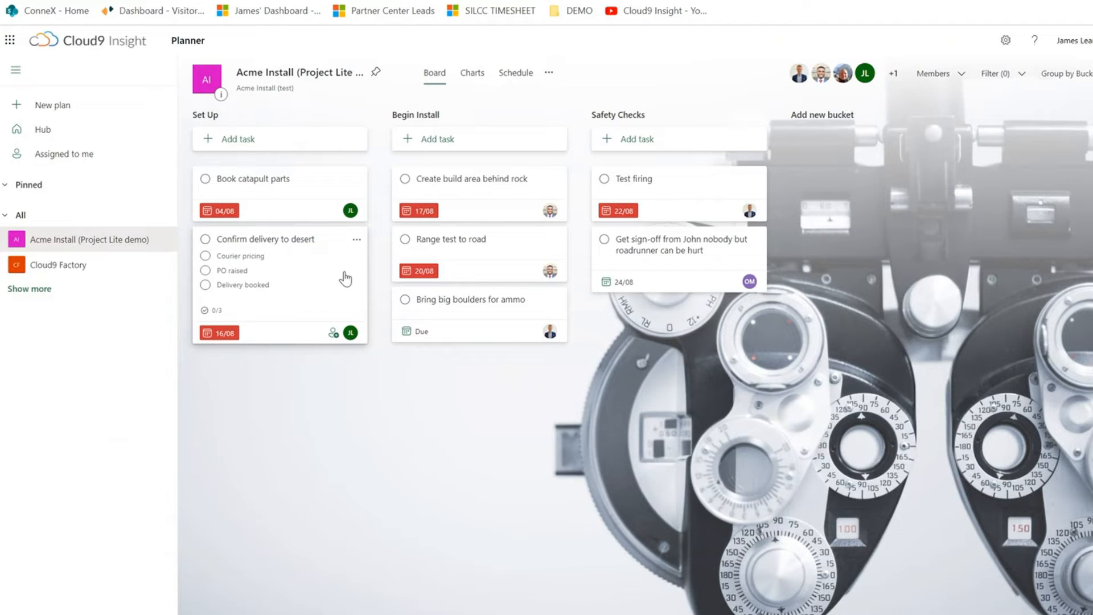
{"action": "mouse_move", "coordinate": [350, 298]}
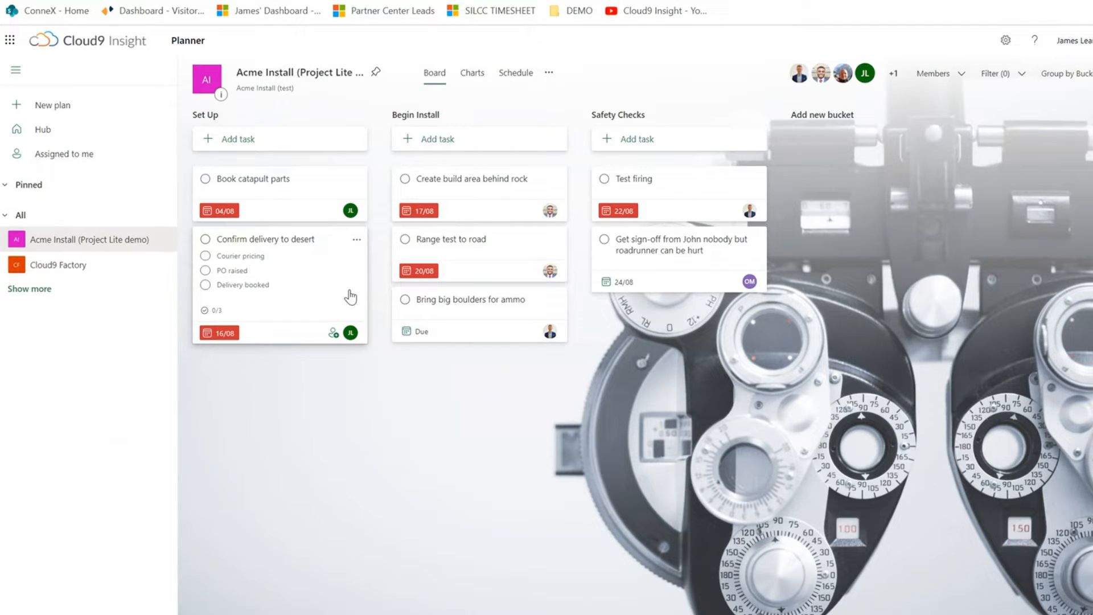
Show the 'Confirm delivery to desert' task card's details with dates, notes and checklist.
{"action": "left_click", "coordinate": [274, 239]}
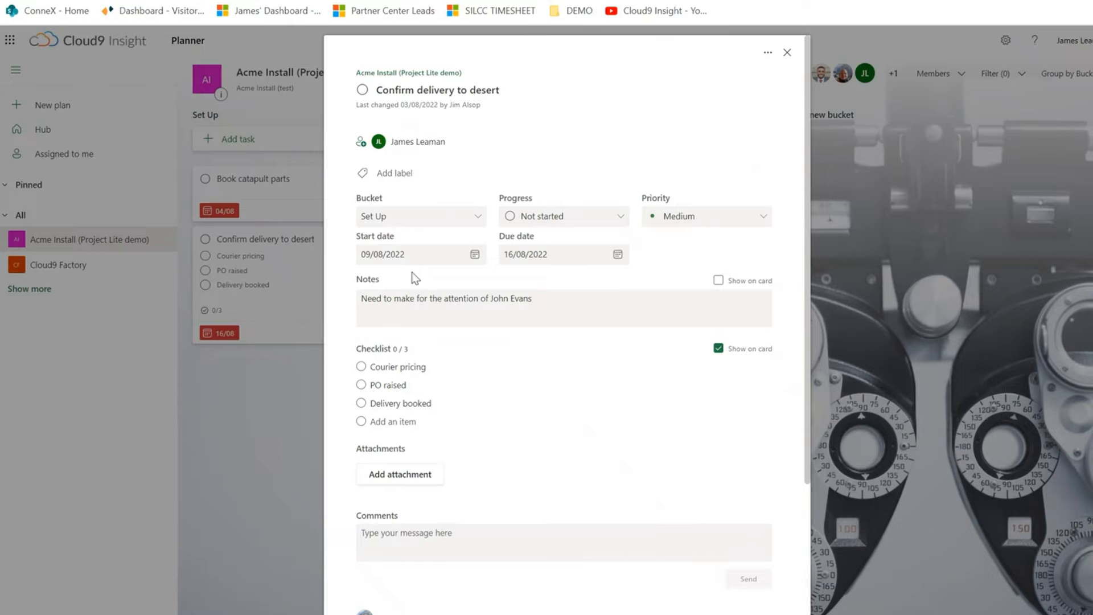
{"action": "mouse_move", "coordinate": [419, 271]}
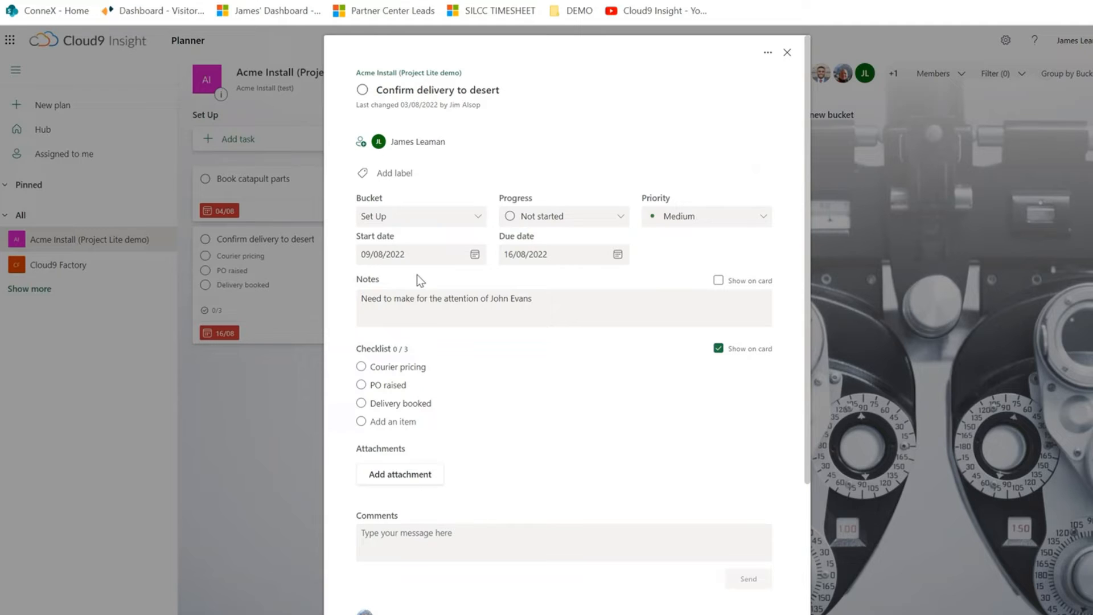
{"action": "mouse_move", "coordinate": [424, 292]}
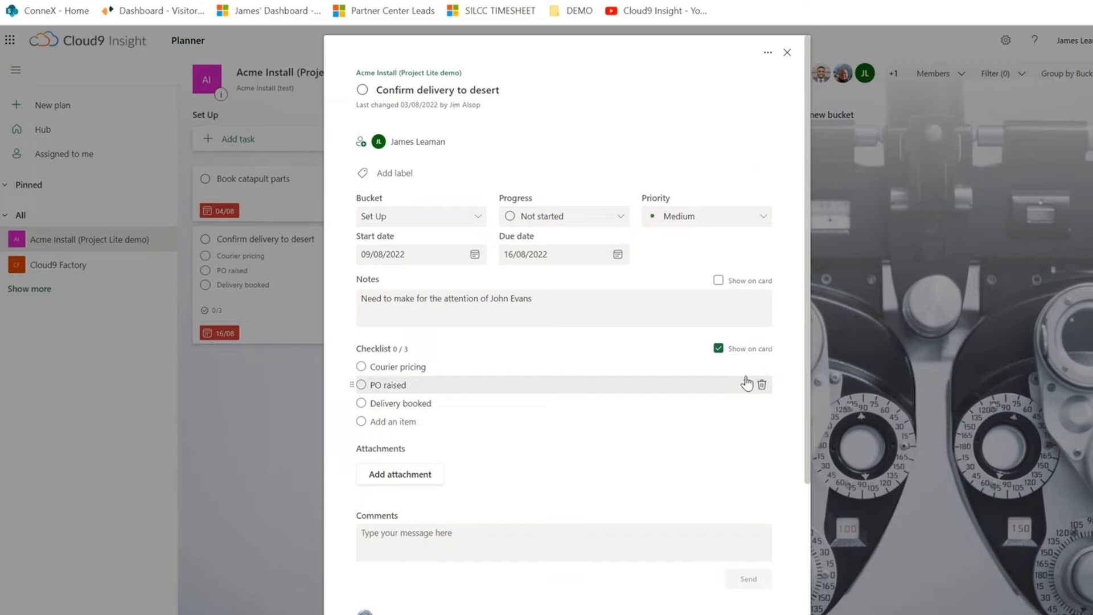
Close the task details to return to the Acme Install board and its three buckets.
{"action": "left_click", "coordinate": [785, 51]}
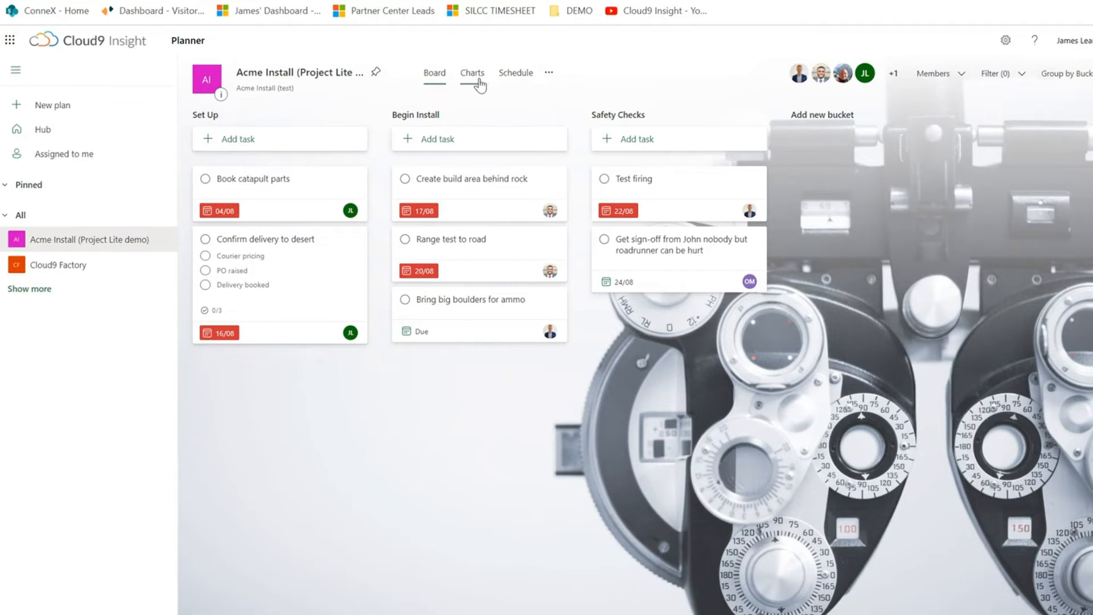
Switch to Charts and review tasks left, late, bucket, priority and member breakdowns.
{"action": "left_click", "coordinate": [471, 73]}
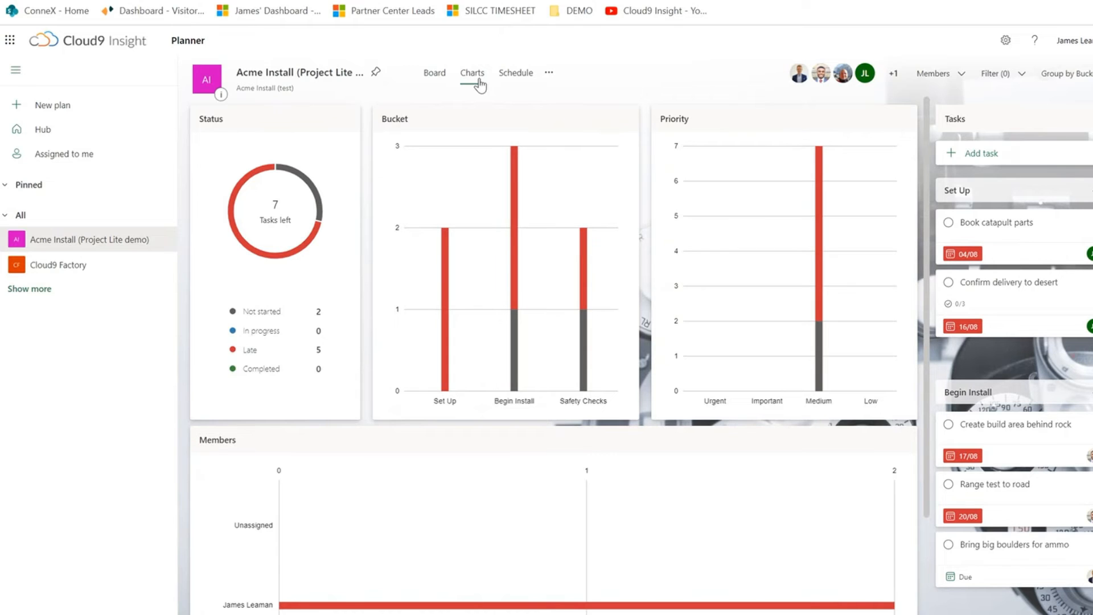
{"action": "scroll", "scroll_direction": "down", "scroll_amount": 3}
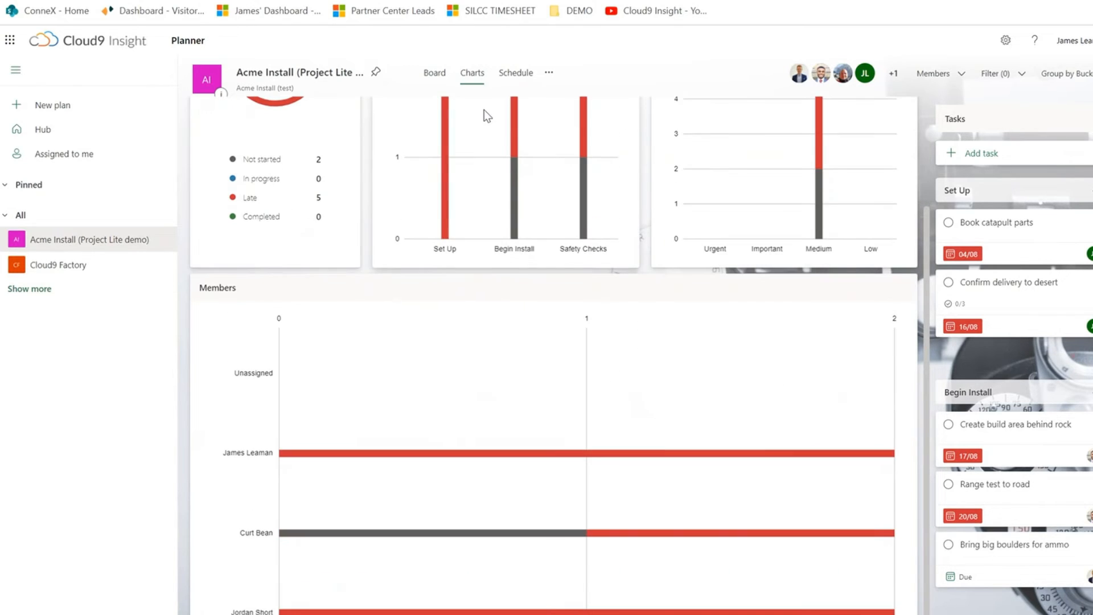
{"action": "scroll", "scroll_direction": "down", "scroll_amount": 3}
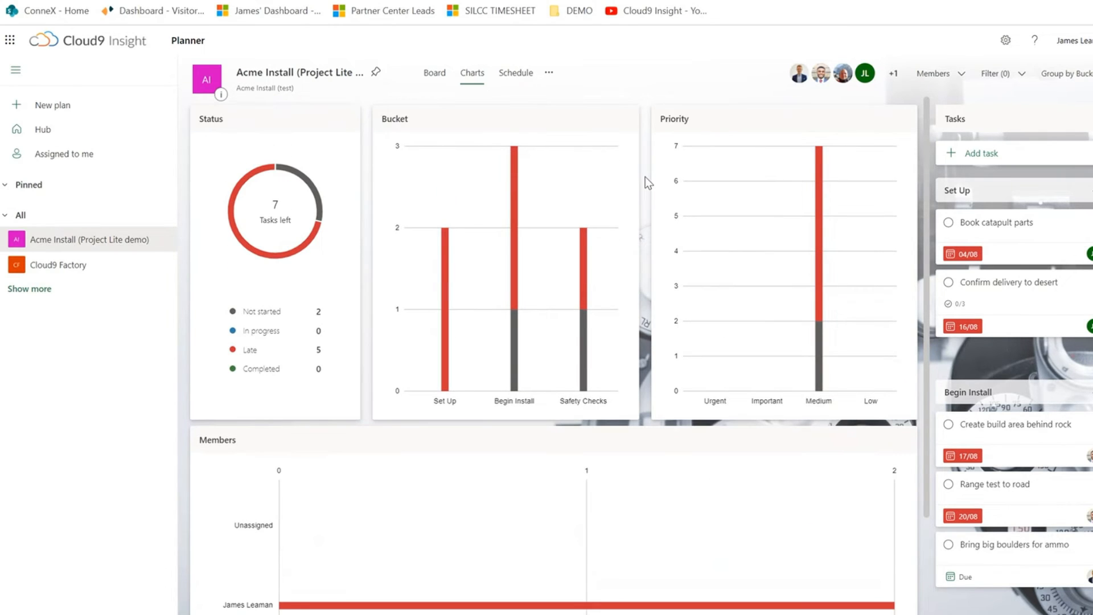
Switch to Schedule to see tasks on the August 2022 month calendar.
{"action": "left_click", "coordinate": [515, 72]}
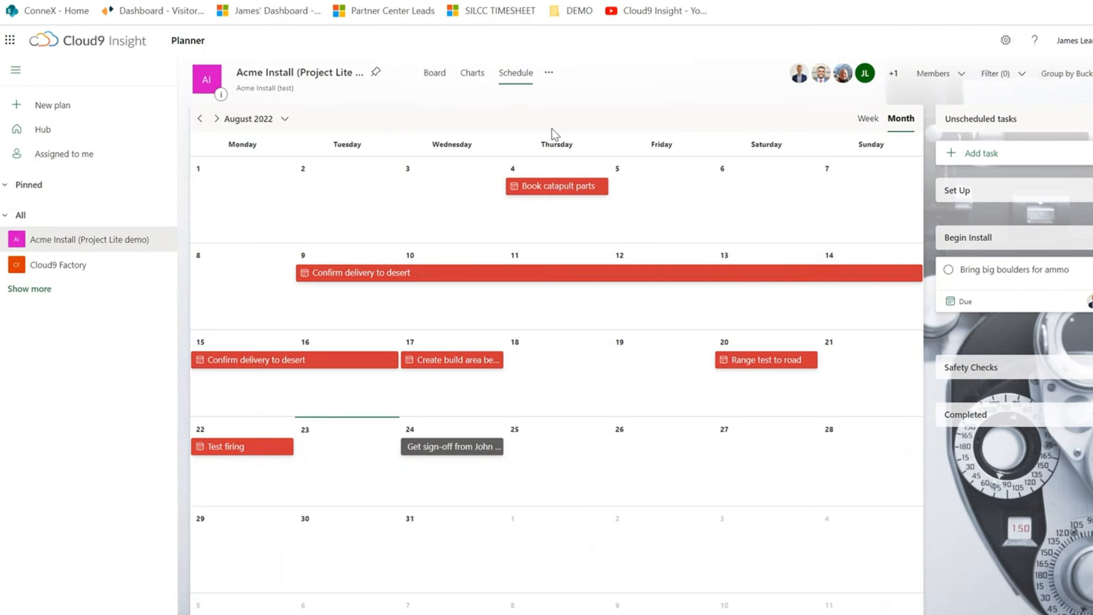
{"action": "mouse_move", "coordinate": [550, 149]}
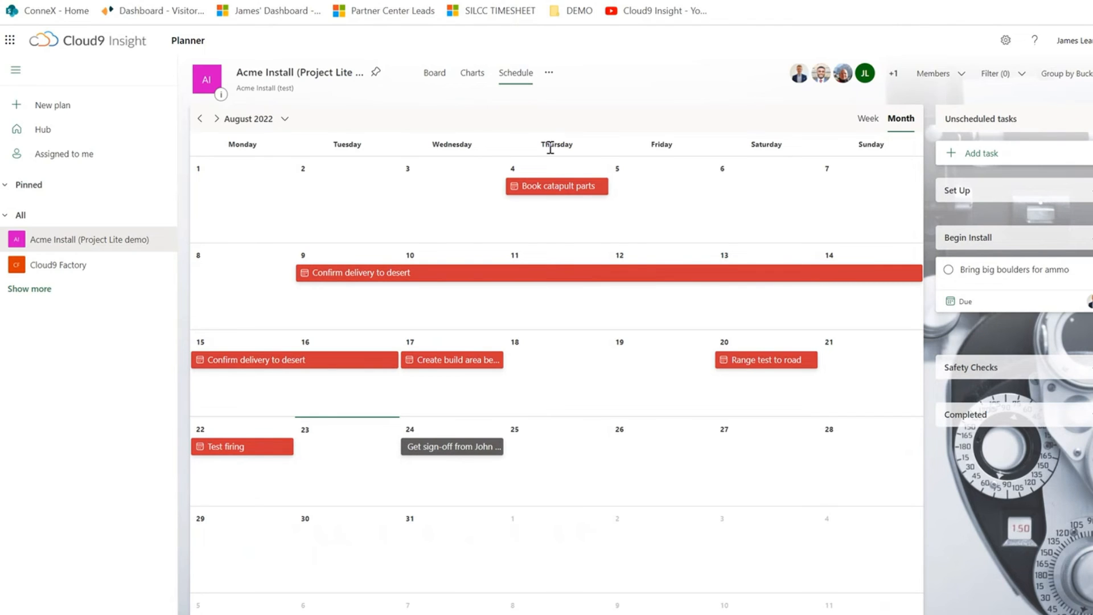
{"action": "mouse_move", "coordinate": [511, 278]}
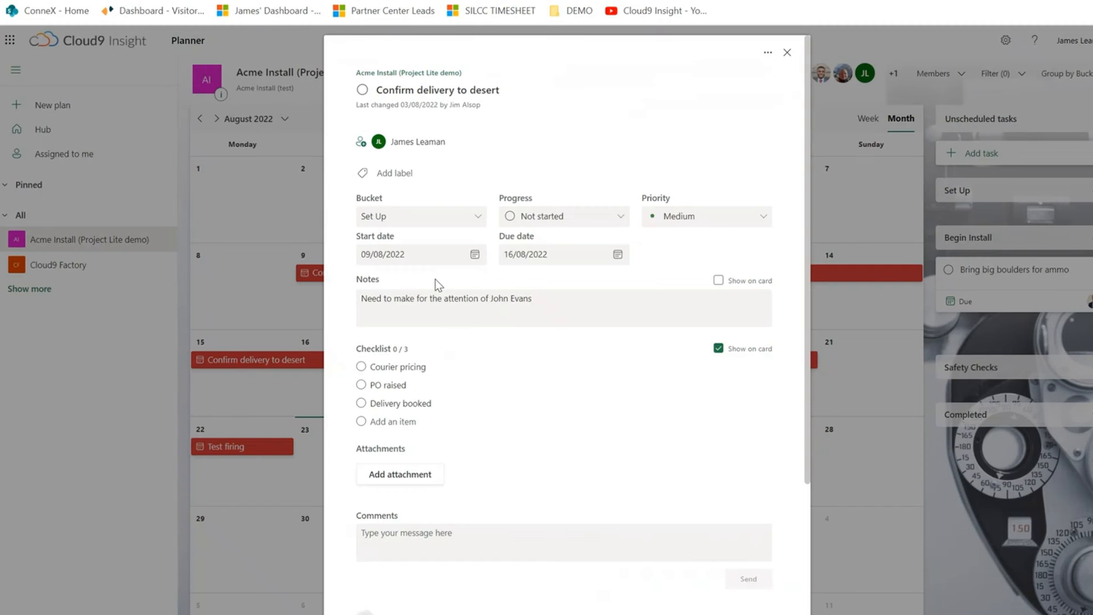
{"action": "mouse_move", "coordinate": [785, 52]}
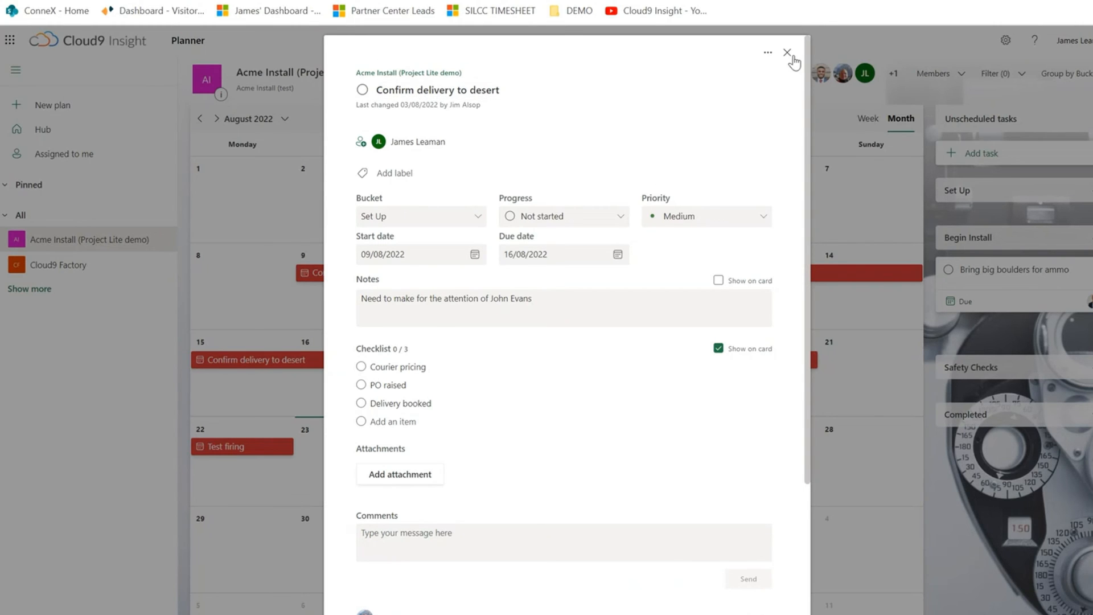
{"action": "left_click", "coordinate": [786, 52]}
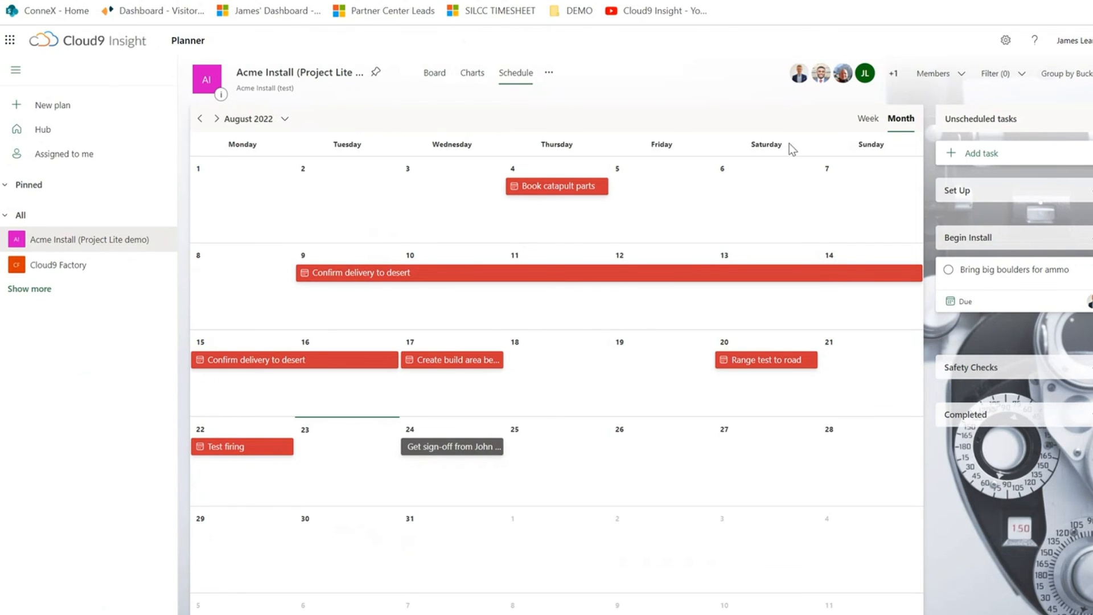